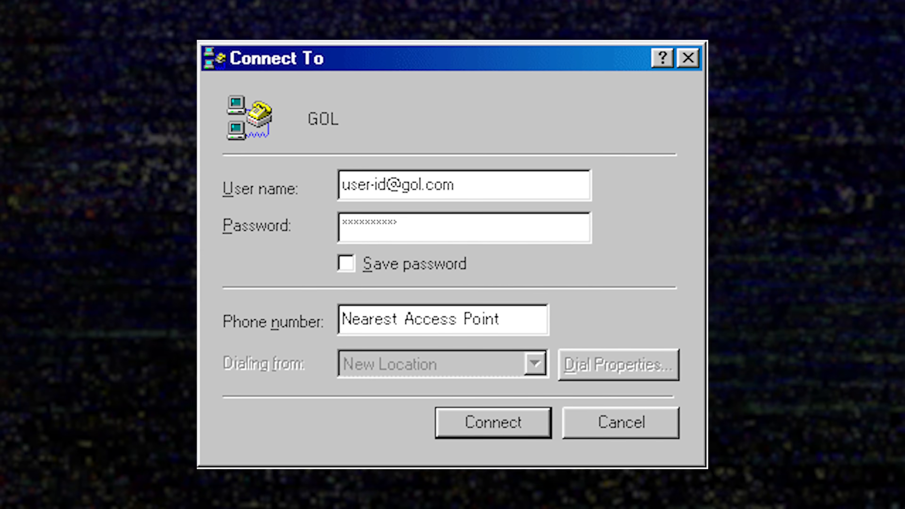
{"action": "left_click", "coordinate": [493, 423]}
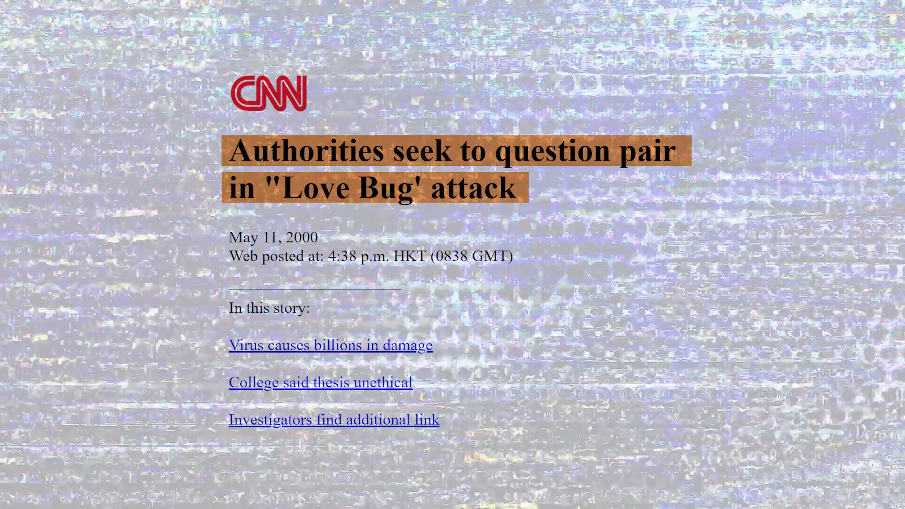